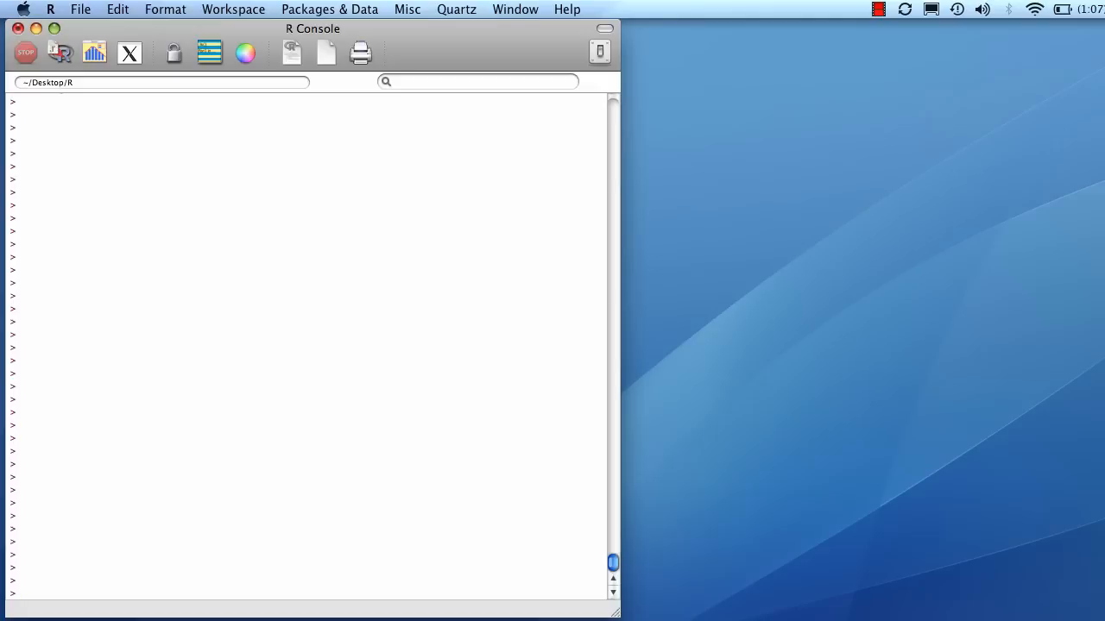
Print the grades data frame showing StudentID, StudentName, HomeworkAvg and FinalGrade for 13 students.
text(grades)
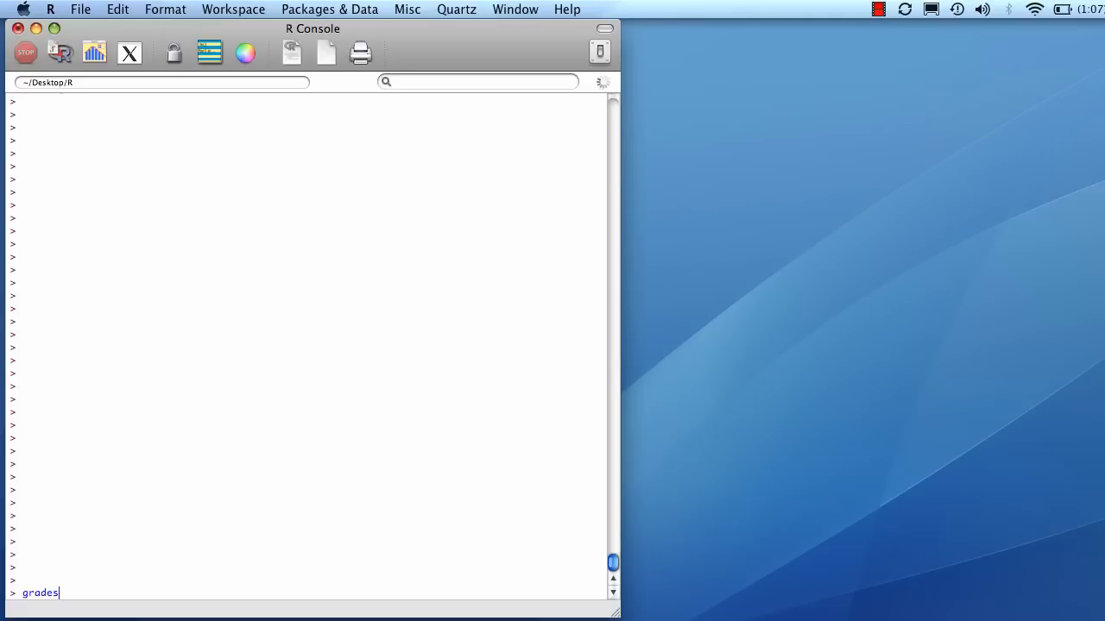
key(Return)
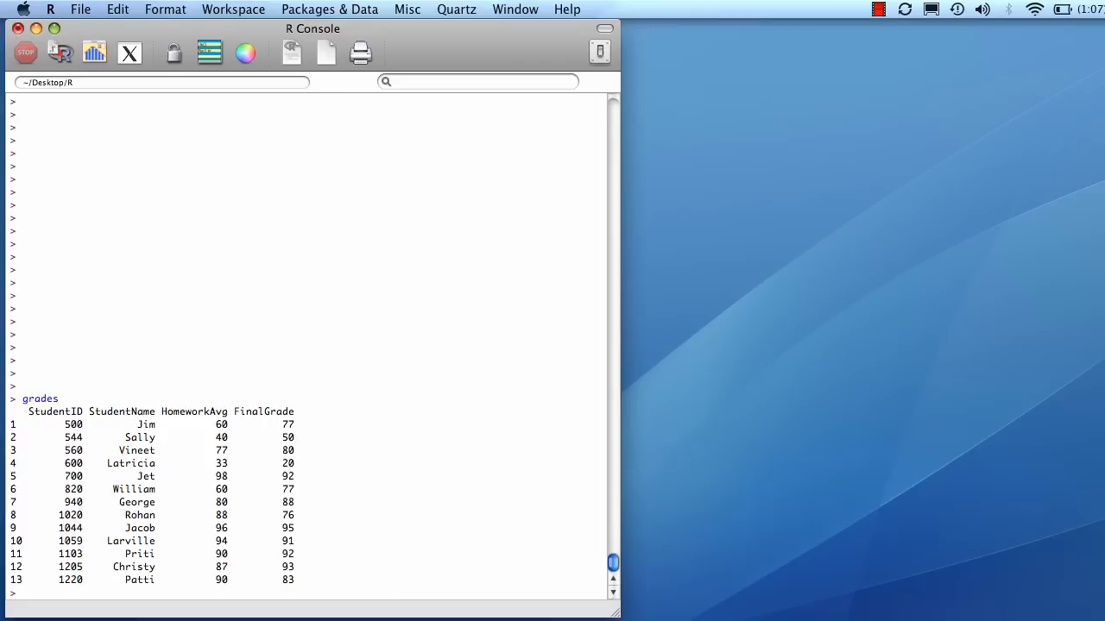
Run pairs(grades[,3:4]) to plot a scatterplot matrix of HomeworkAvg vs FinalGrade.
text(pairs)
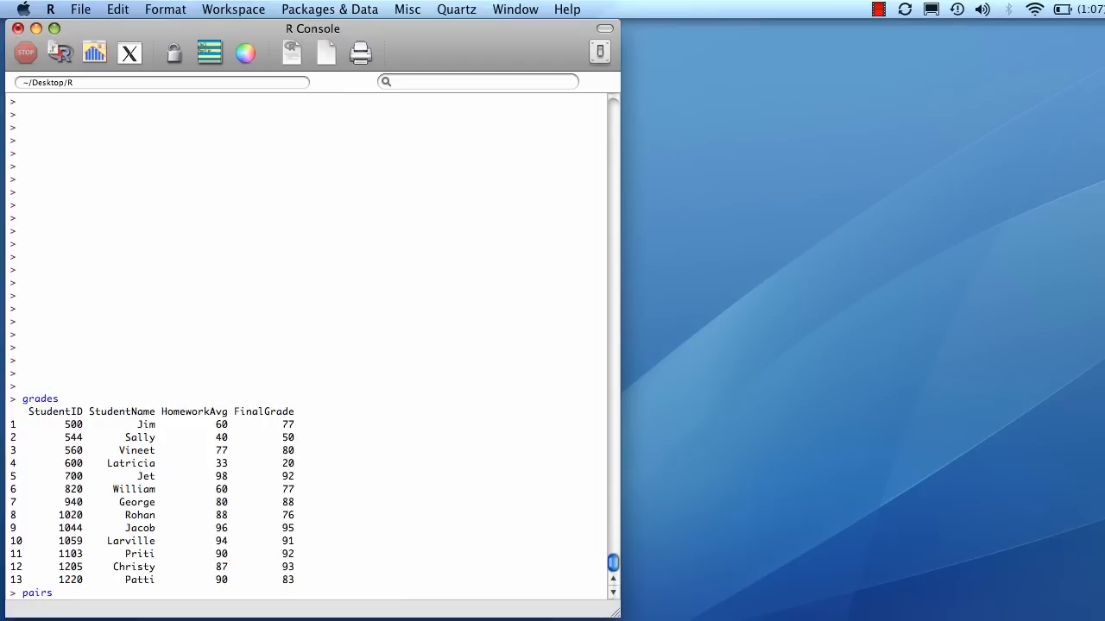
text(()
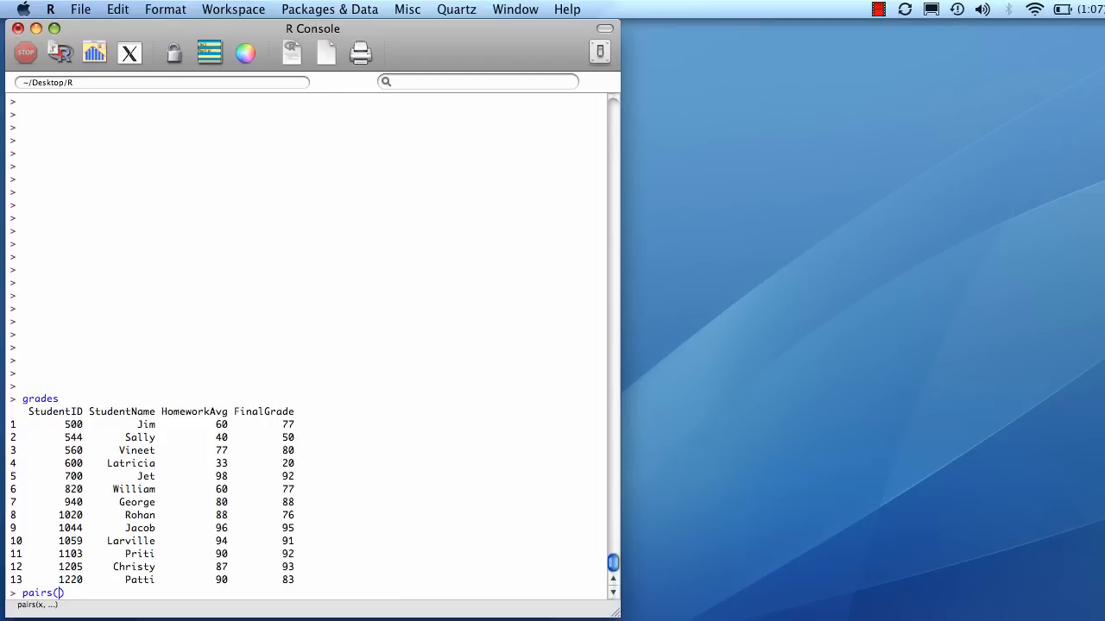
text(grades)
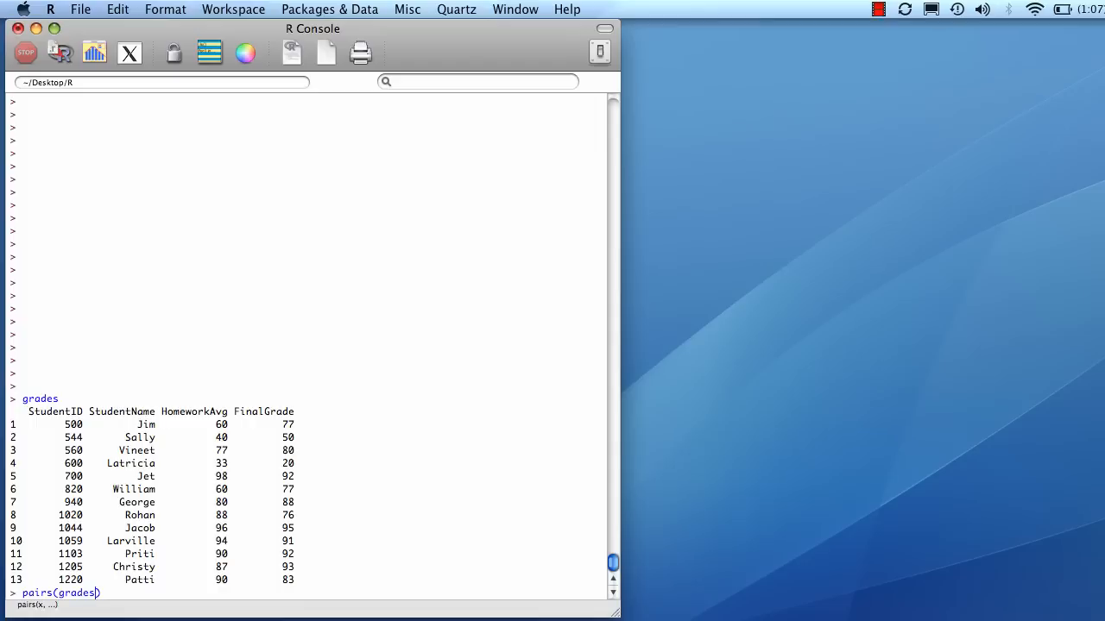
text([,])
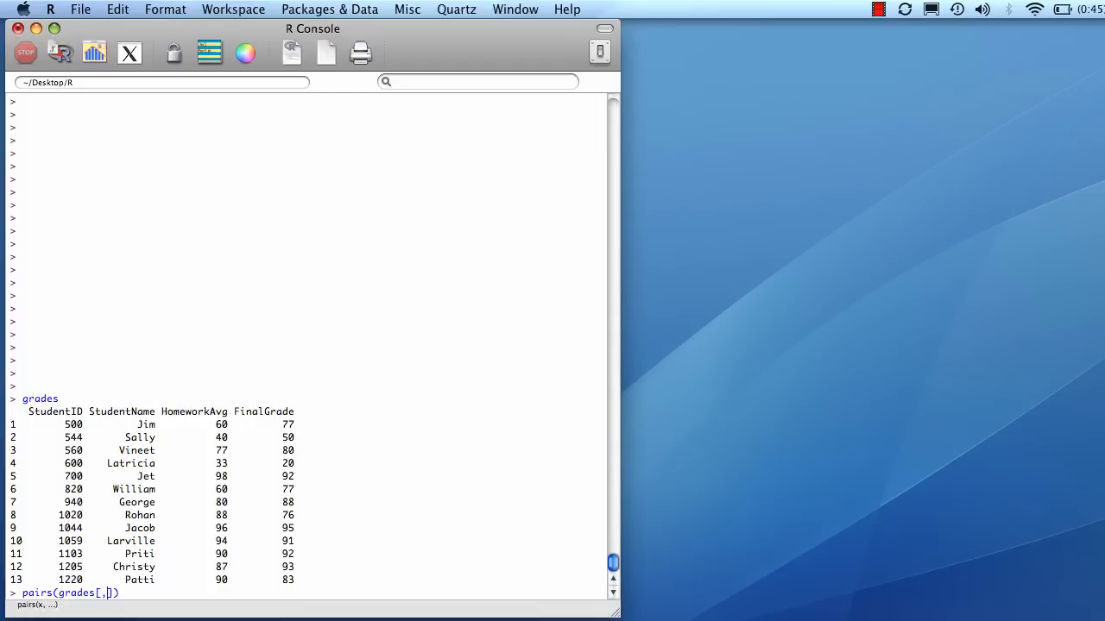
text(3:4)
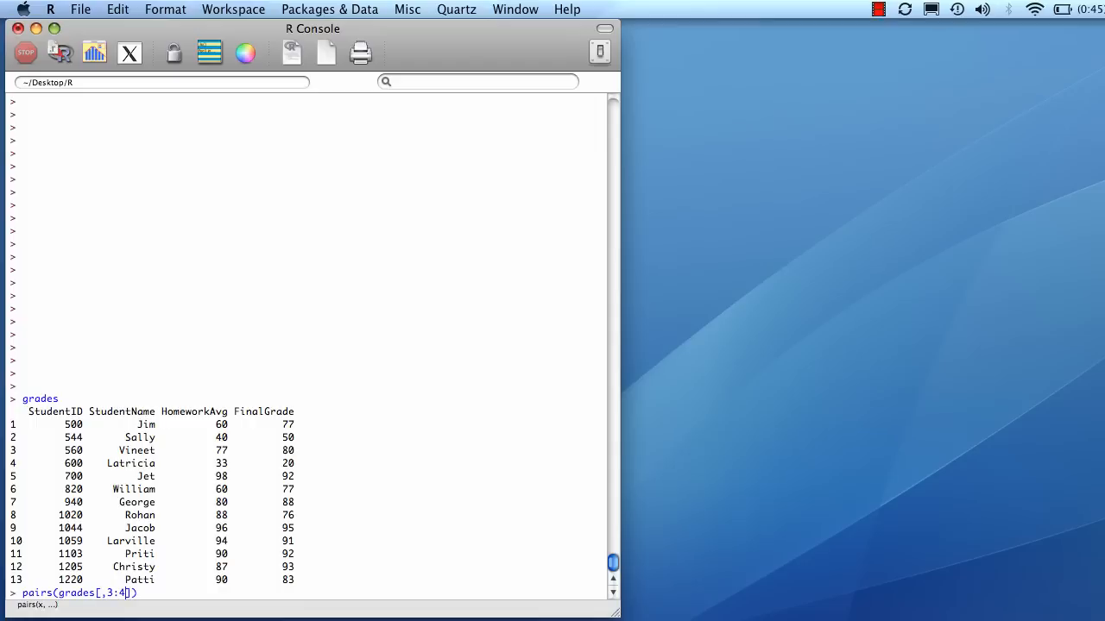
key(Return)
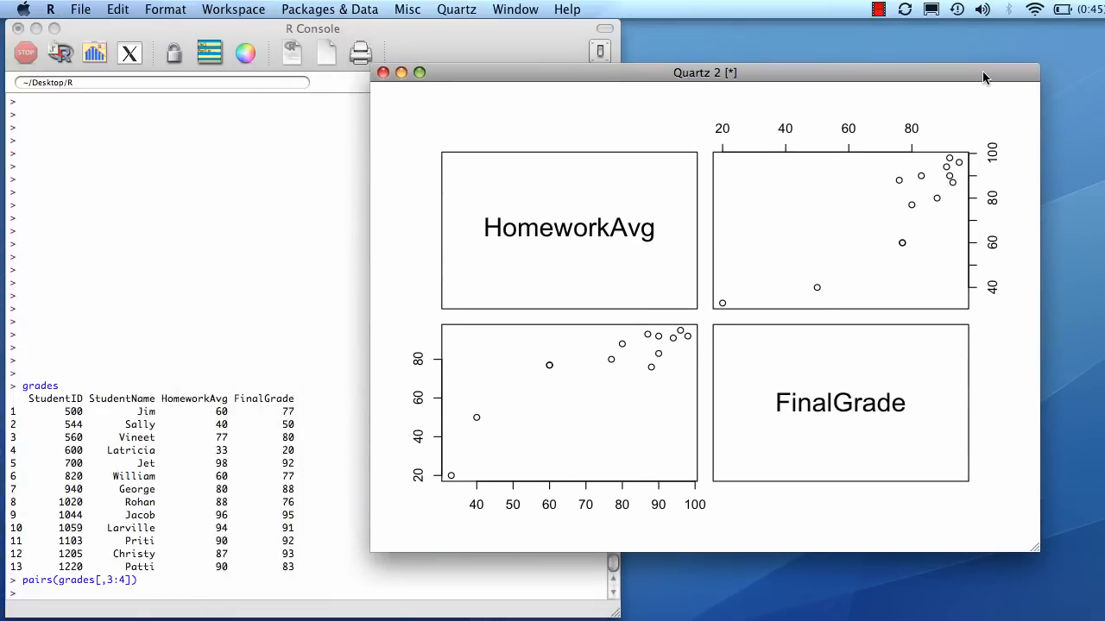
mouse_move(904, 404)
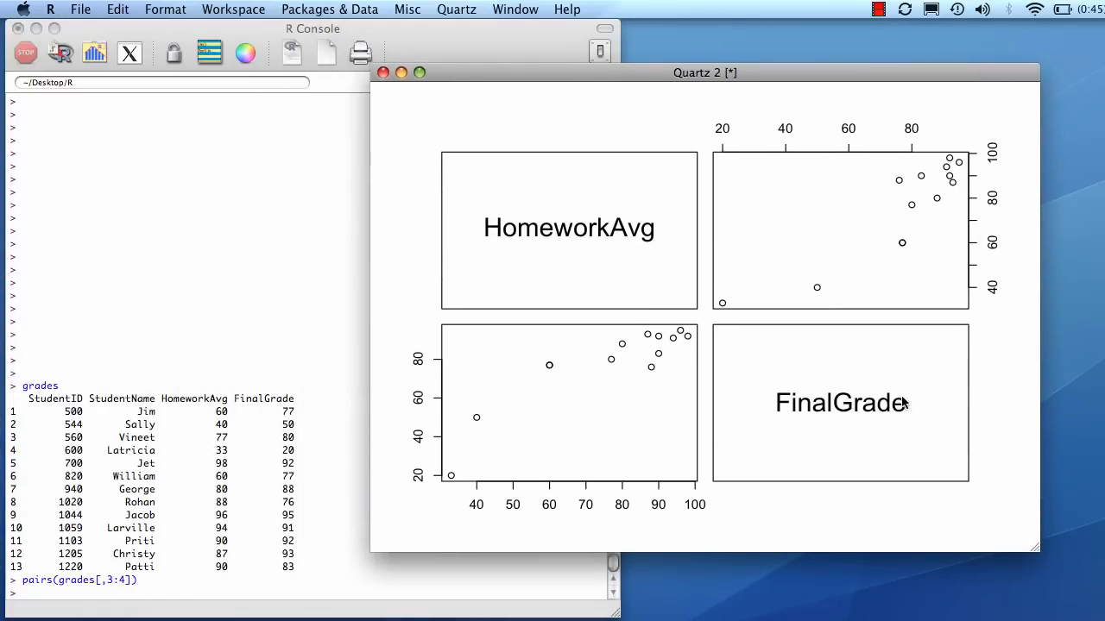
mouse_move(846, 404)
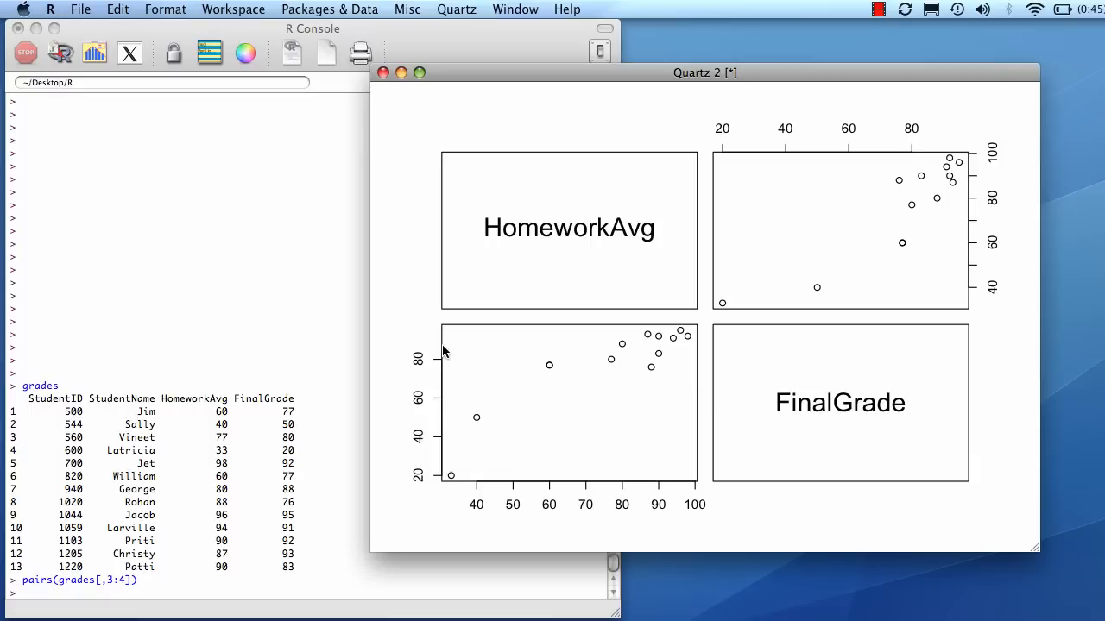
mouse_move(776, 303)
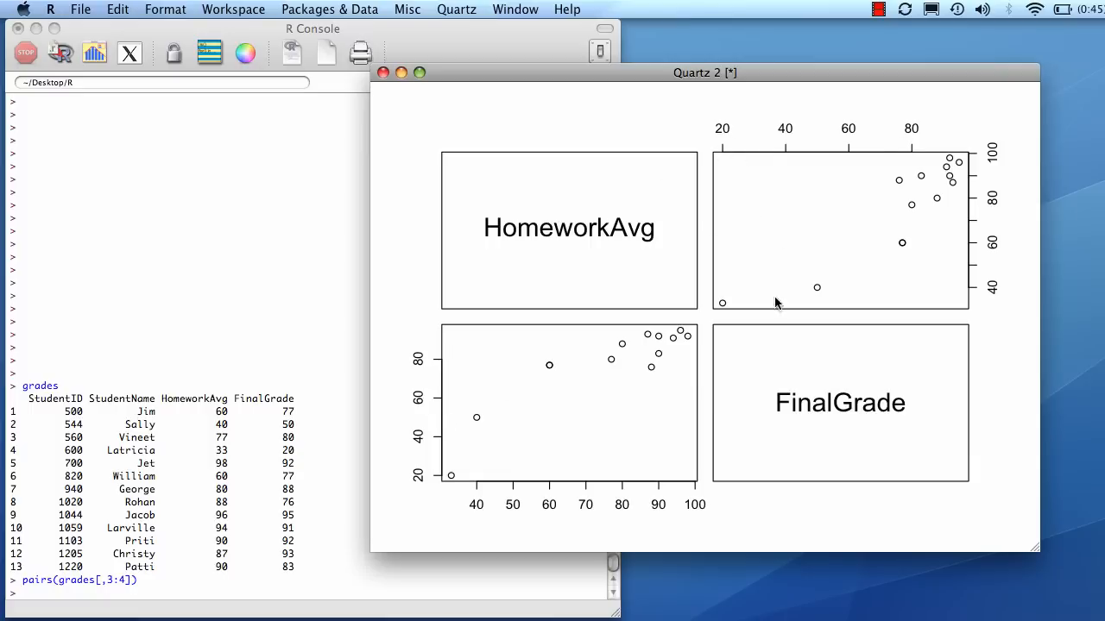
mouse_move(808, 422)
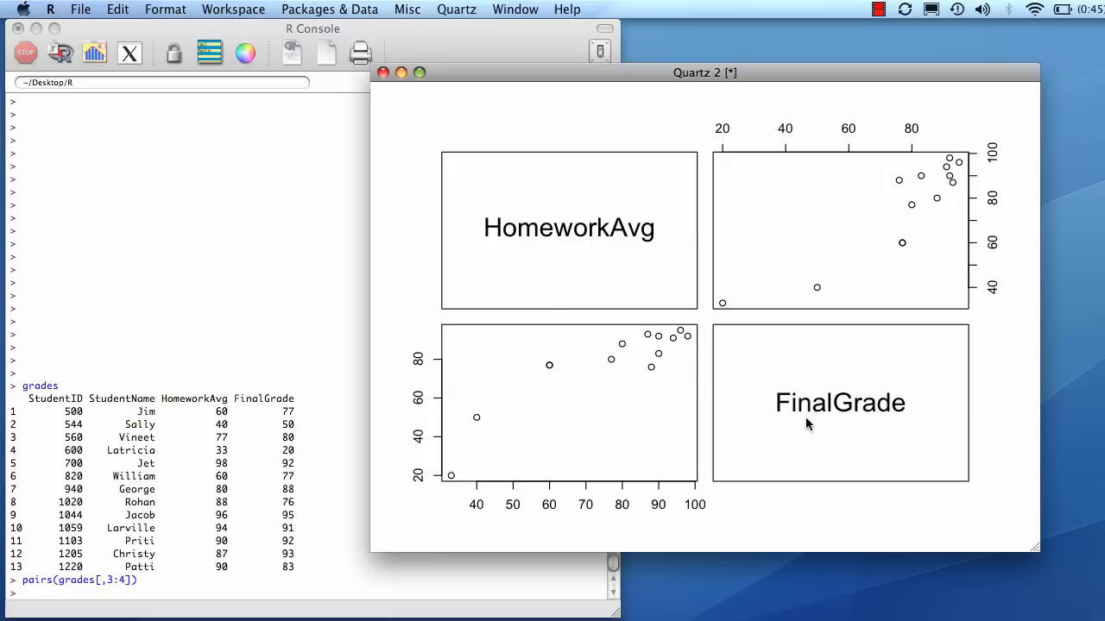
mouse_move(825, 249)
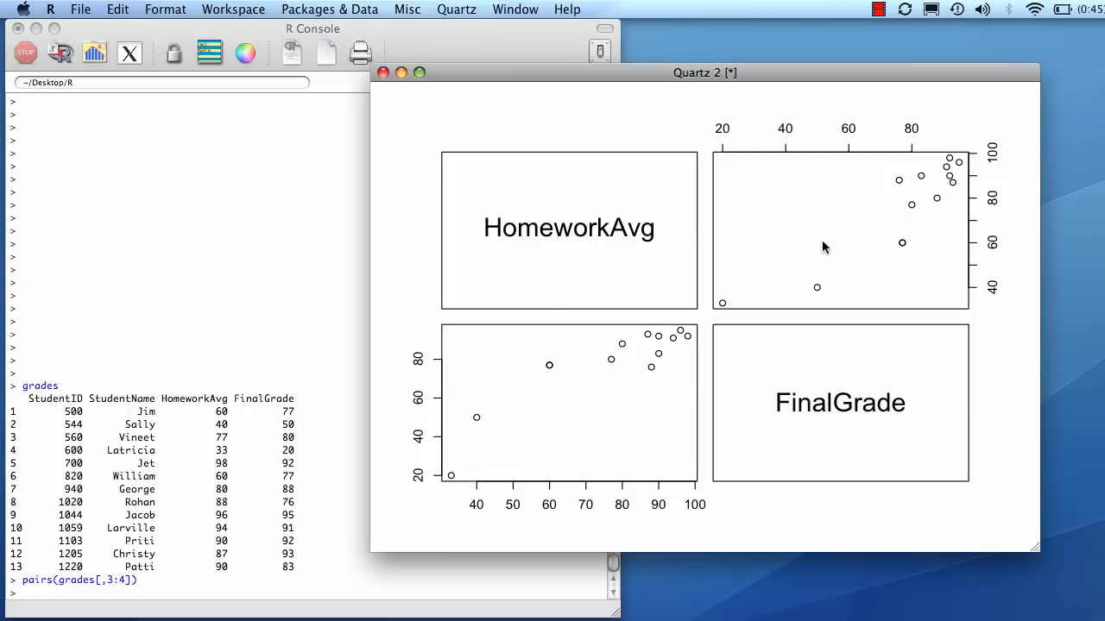
mouse_move(585, 241)
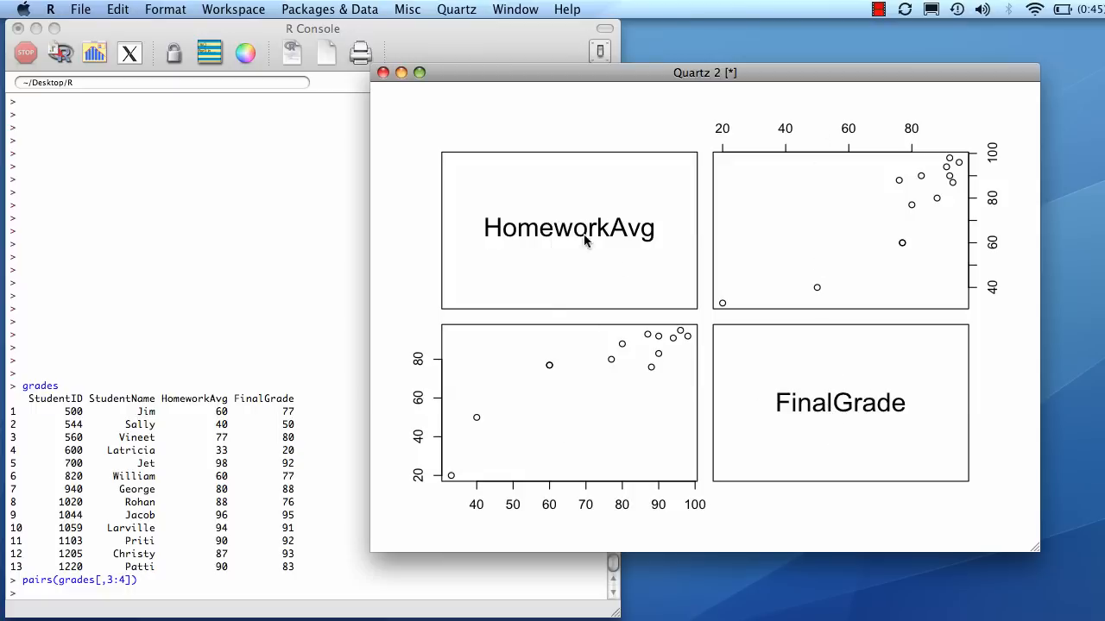
mouse_move(715, 234)
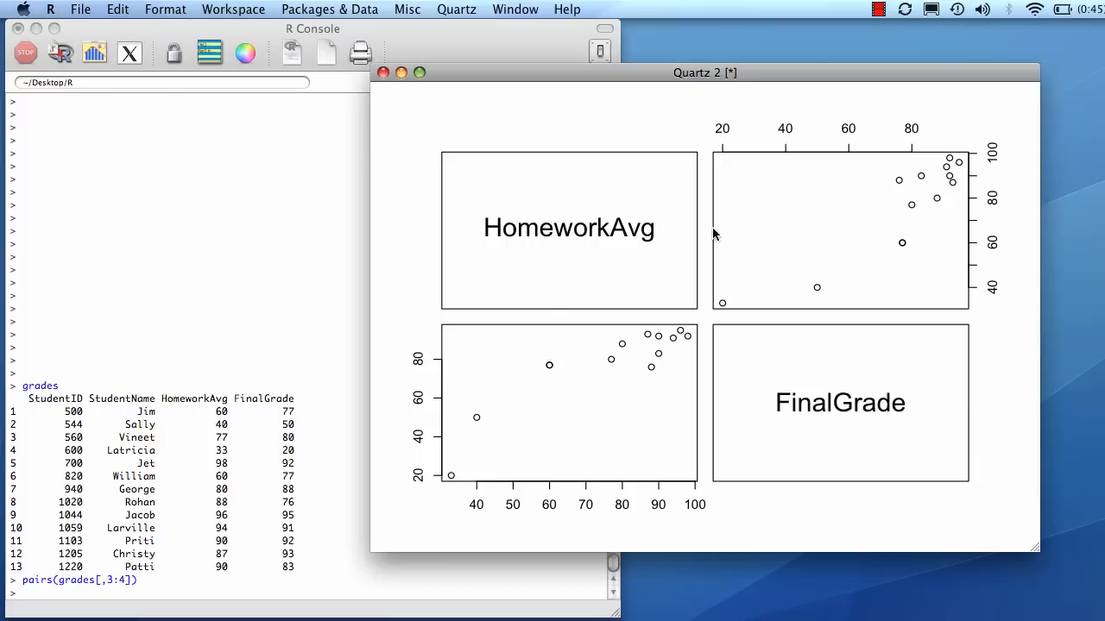
mouse_move(987, 263)
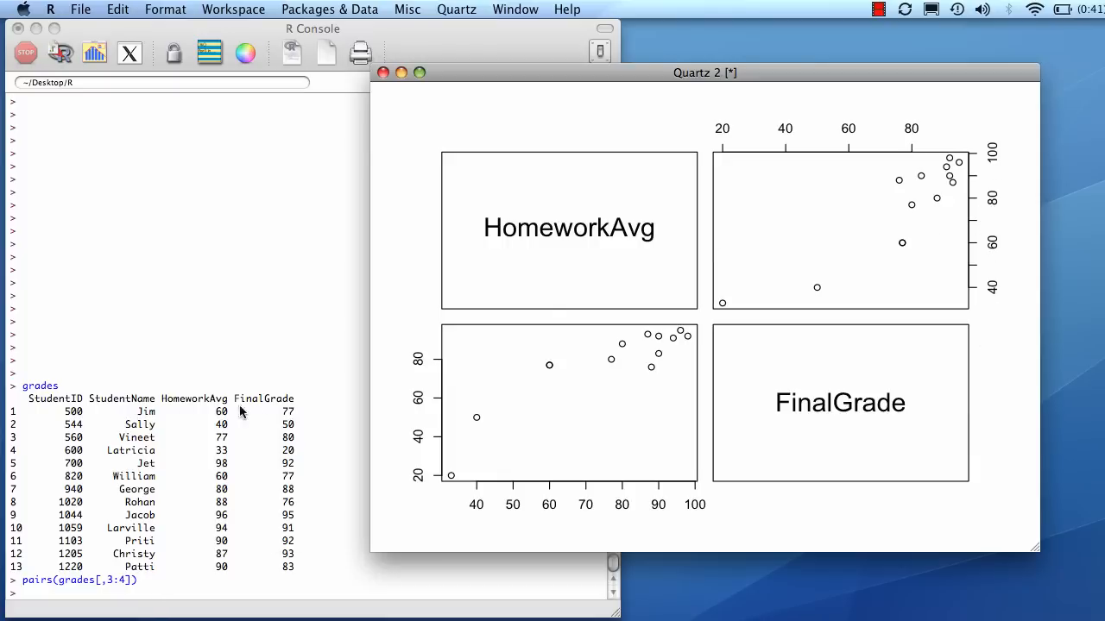
mouse_move(226, 487)
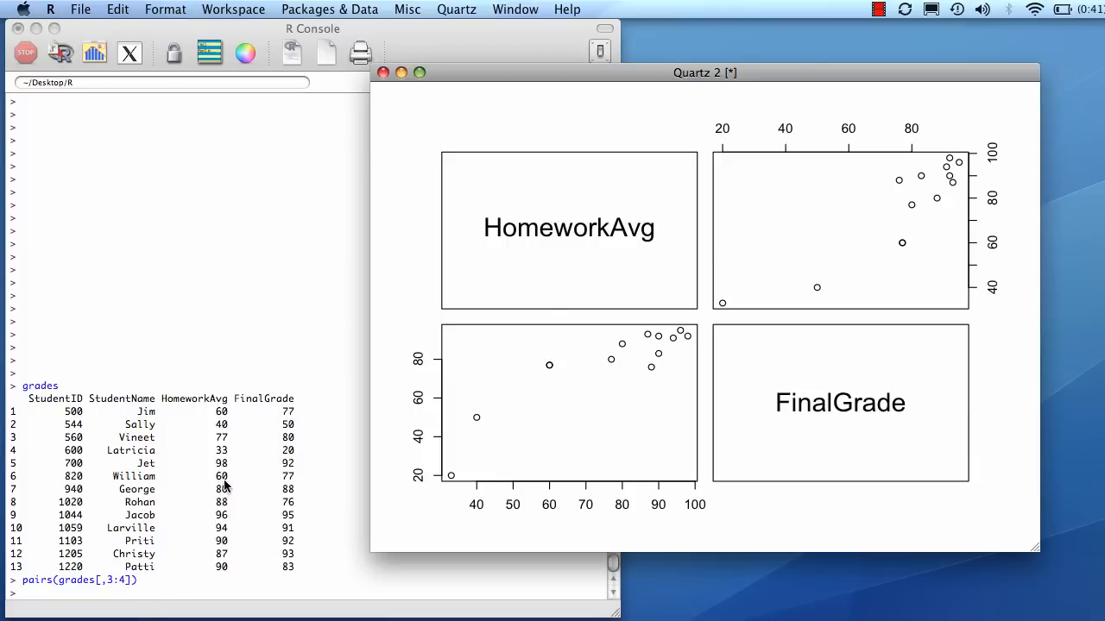
mouse_move(309, 466)
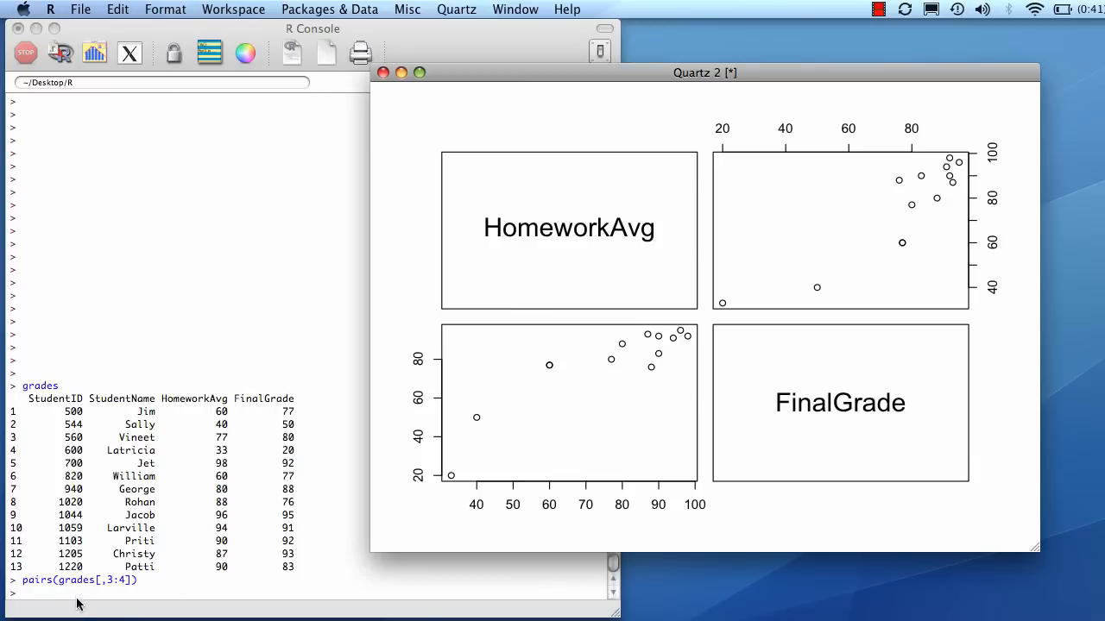
mouse_move(97, 596)
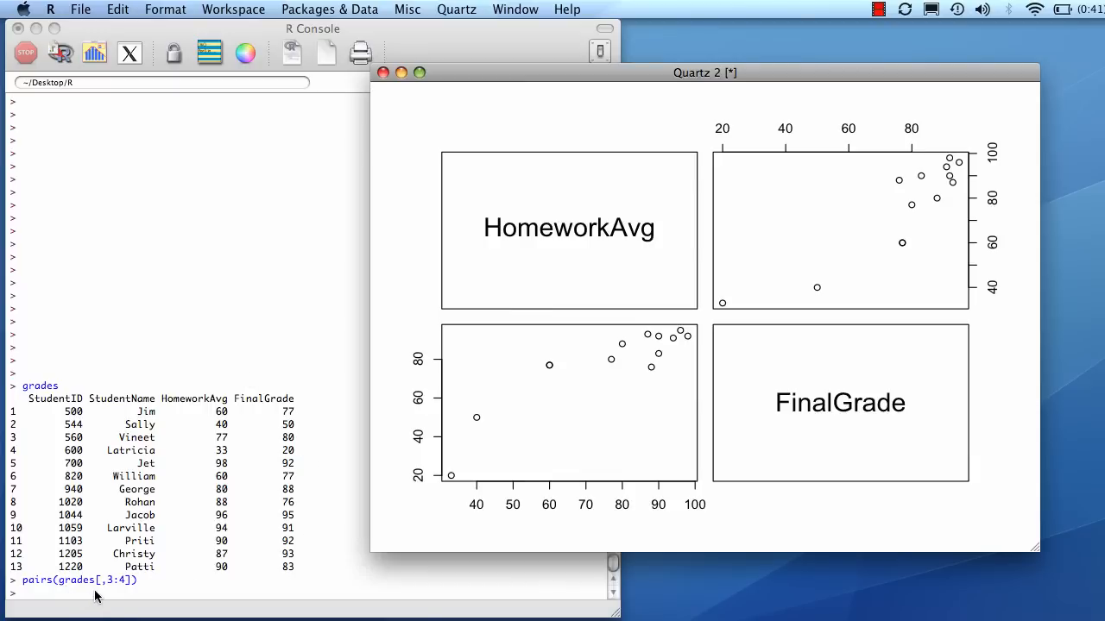
mouse_move(576, 285)
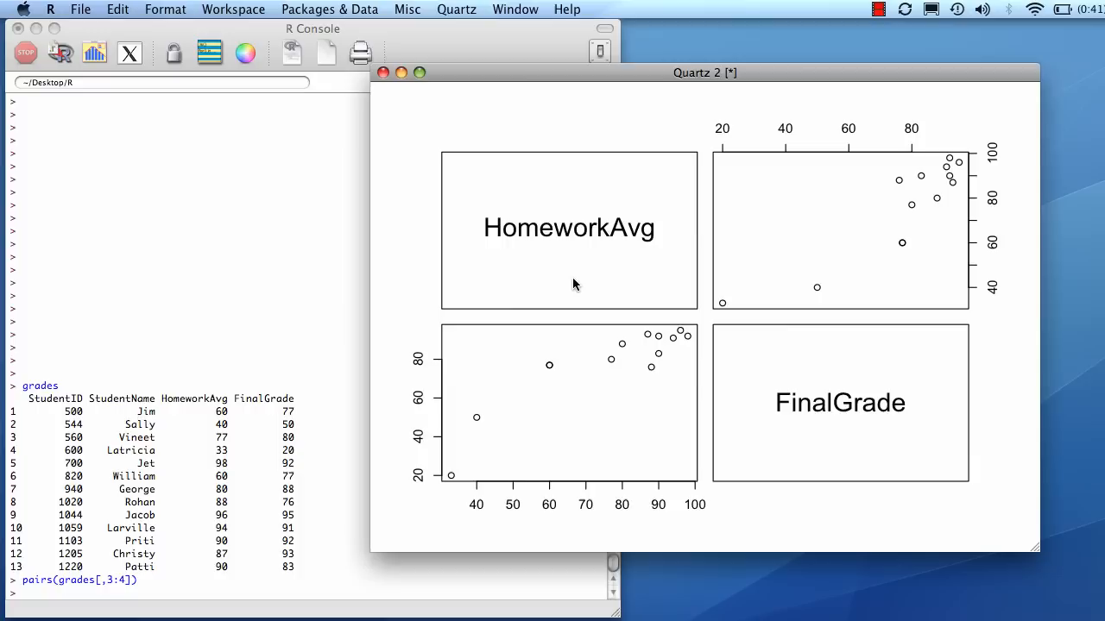